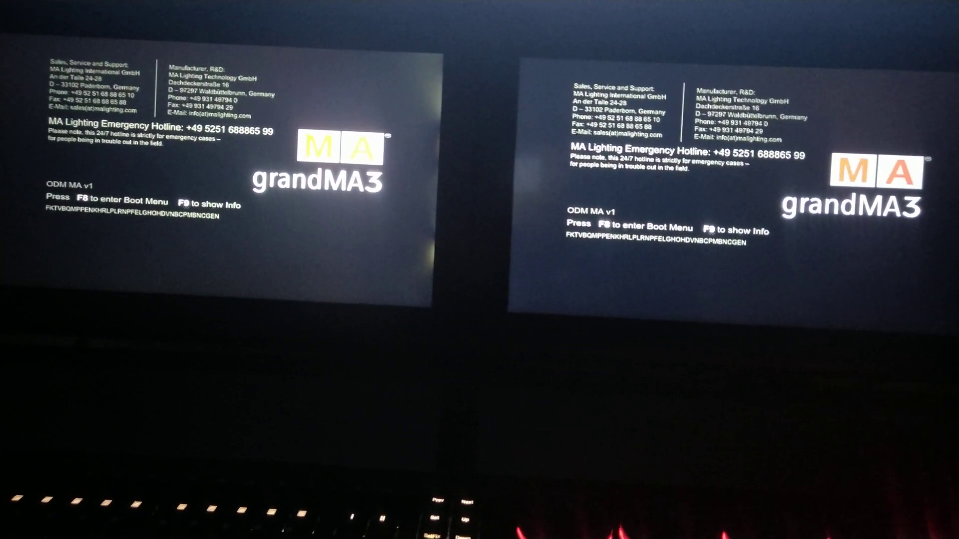
- Press F8 at the grandMA3 splash screen to open the boot device menu
{"action": "key", "text": "f8"}
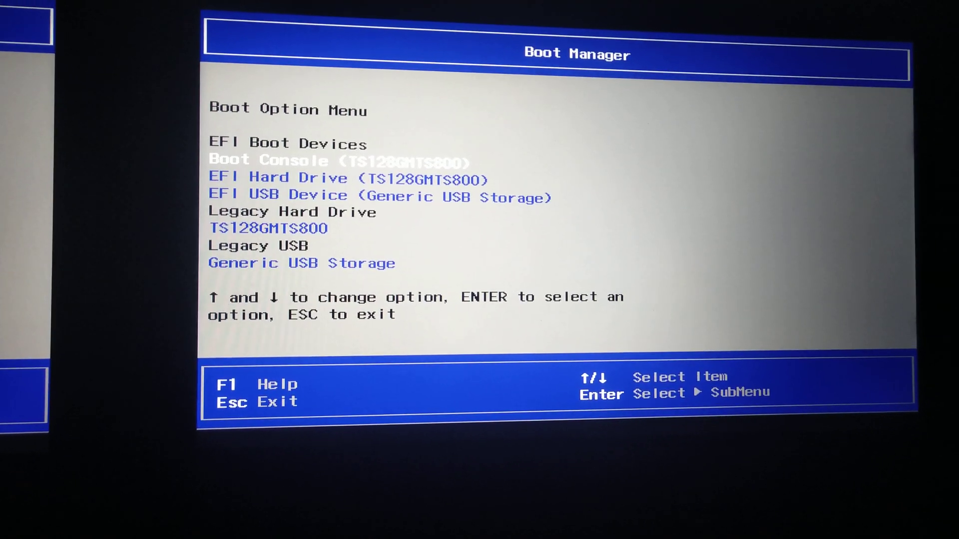
{"action": "key", "text": "Down"}
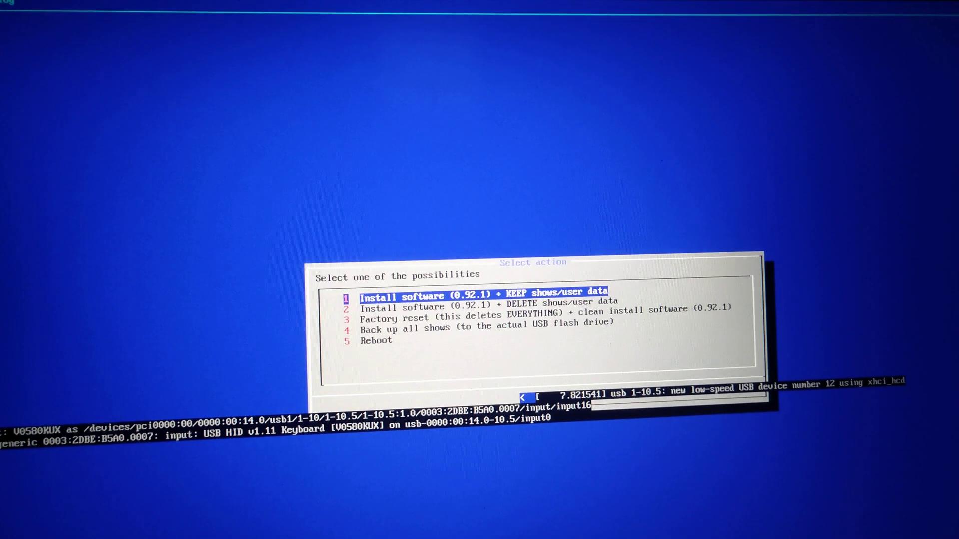
- Highlight option 4, Back up all shows, in the installer's Select action menu
{"action": "key", "text": "down"}
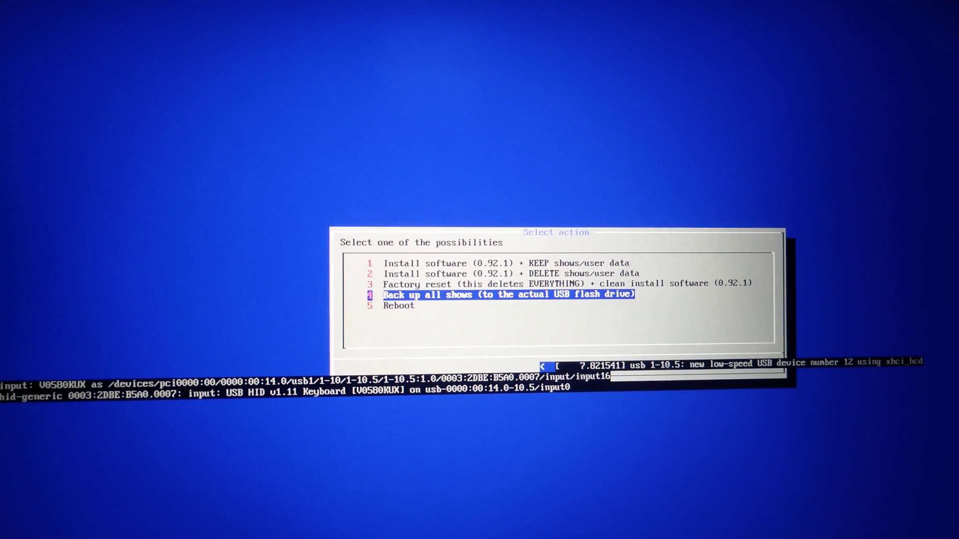